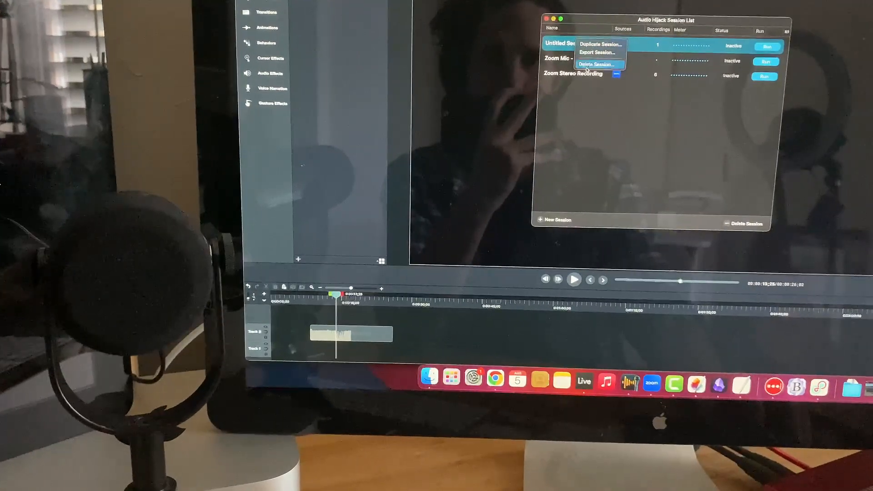
Delete the leftover Untitled Session so only Zoom Mic and Zoom Stereo Recording remain.
{"action": "left_click", "coordinate": [593, 64]}
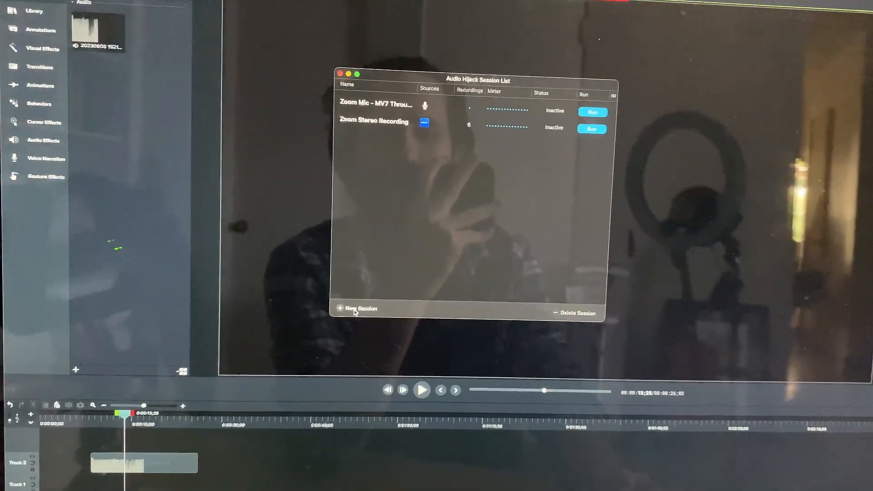
Create a new session with its Input Device block capturing the Shure MV7, library filtered to rvox.
{"action": "left_click", "coordinate": [357, 309]}
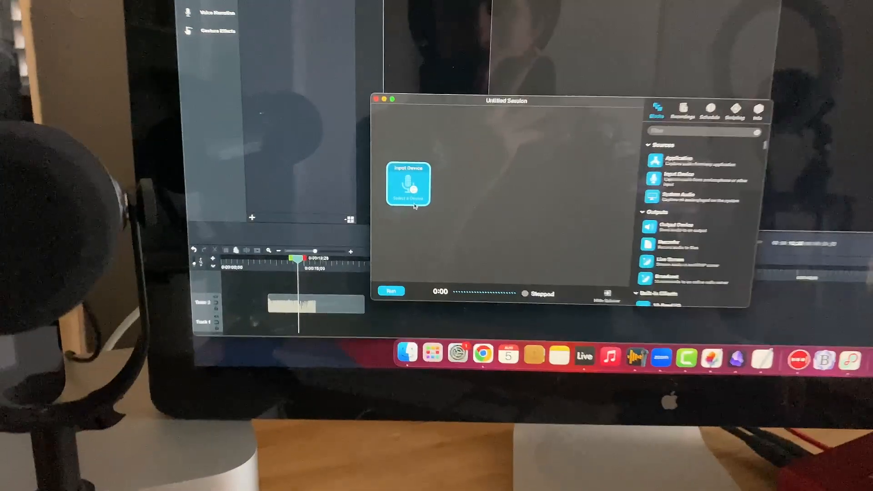
{"action": "left_click", "coordinate": [407, 185]}
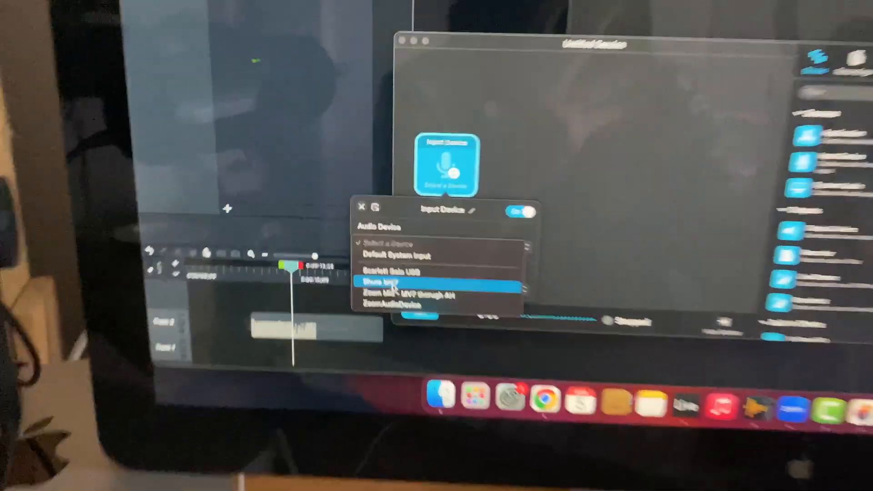
{"action": "left_click", "coordinate": [390, 283]}
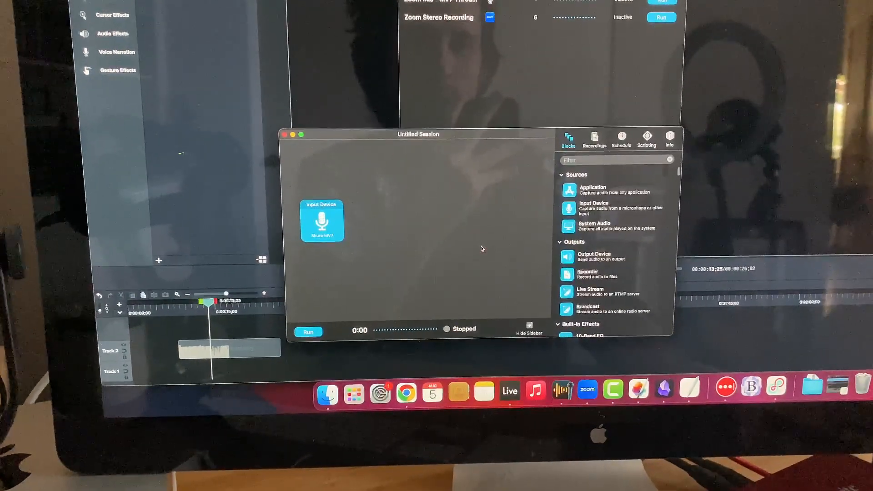
{"action": "scroll", "scroll_direction": "down", "scroll_amount": 3}
{"action": "type", "text": "rvox"}
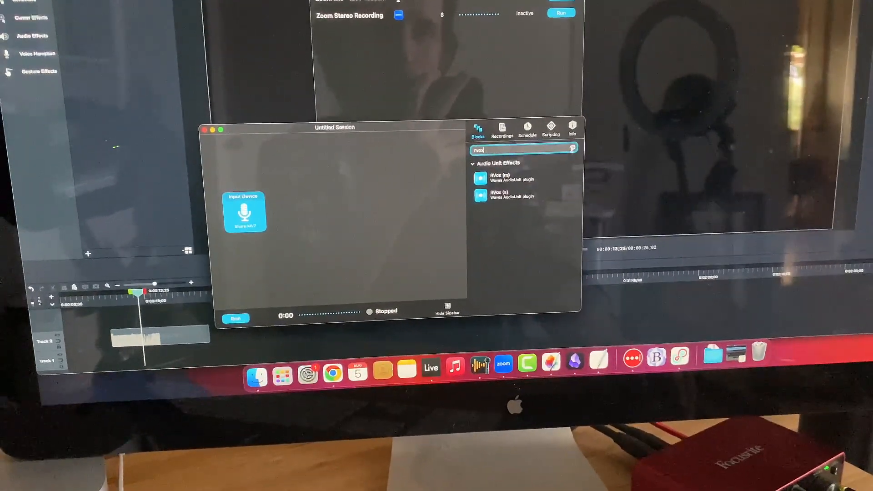
Add RVox (m) after the Shure MV7 input and bring its Comp slider to 0.0.
{"action": "left_click", "coordinate": [581, 149]}
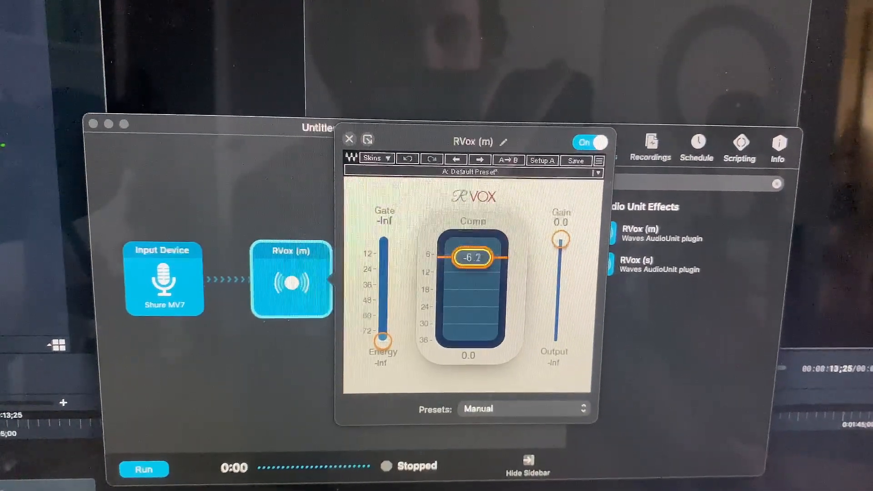
{"action": "left_click_drag", "start_coordinate": [473, 257], "coordinate": [475, 259]}
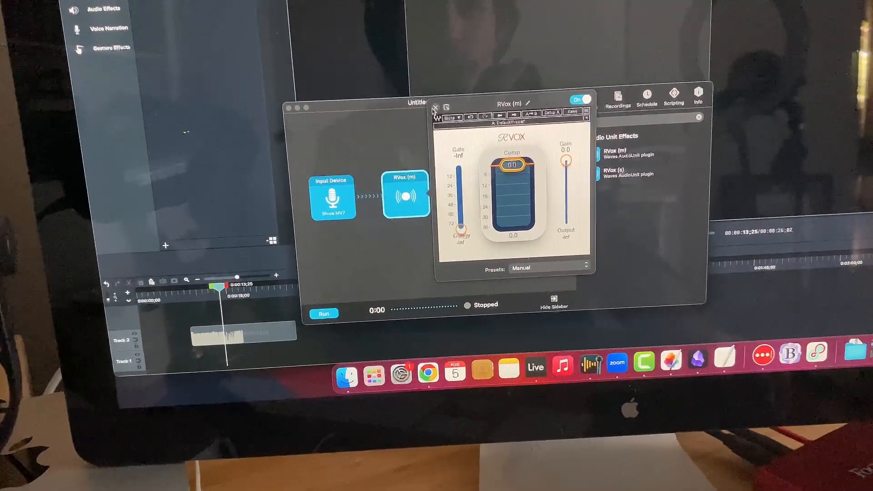
Add L1 limiter (m) after RVox (m) and adjust its Out Ceiling.
{"action": "left_click", "coordinate": [434, 107]}
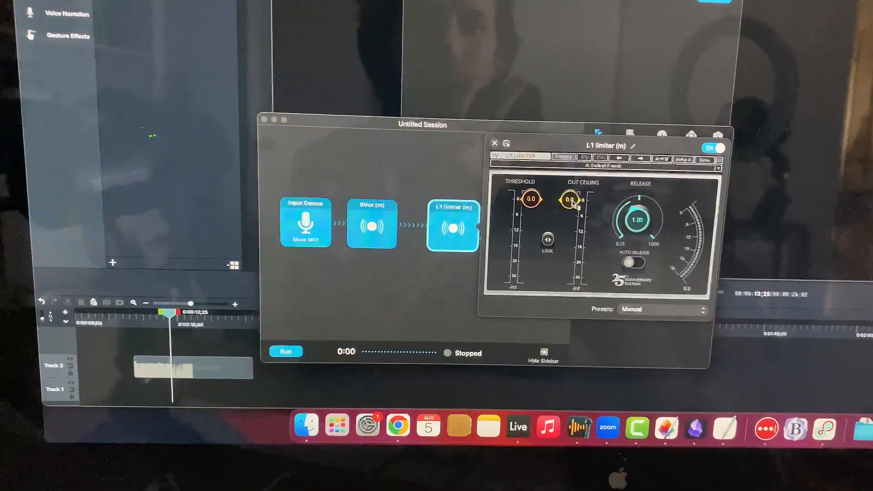
{"action": "left_click_drag", "start_coordinate": [568, 200], "coordinate": [568, 211]}
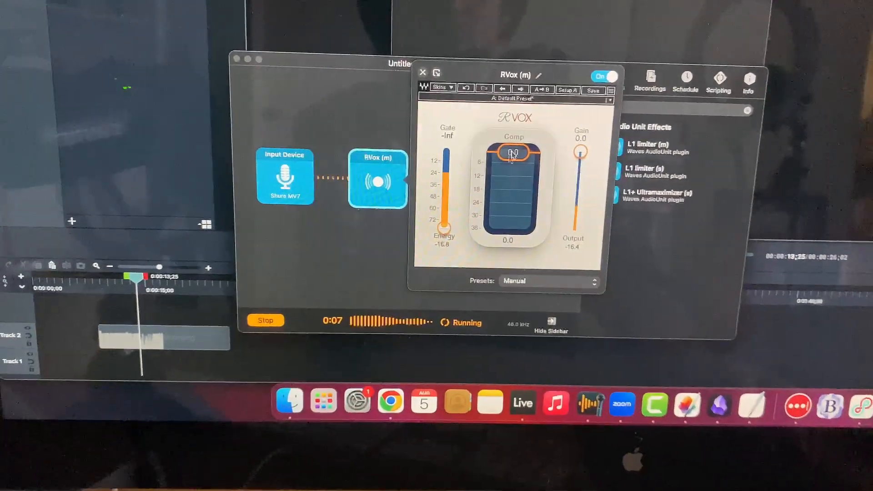
Retune the RVox compression while the chain runs, then stop the session.
{"action": "left_click_drag", "start_coordinate": [514, 154], "coordinate": [519, 185]}
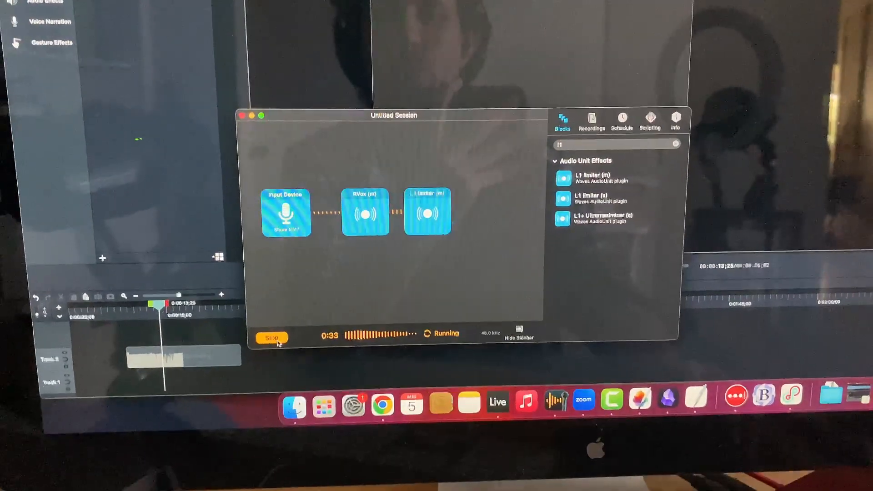
{"action": "left_click", "coordinate": [271, 338]}
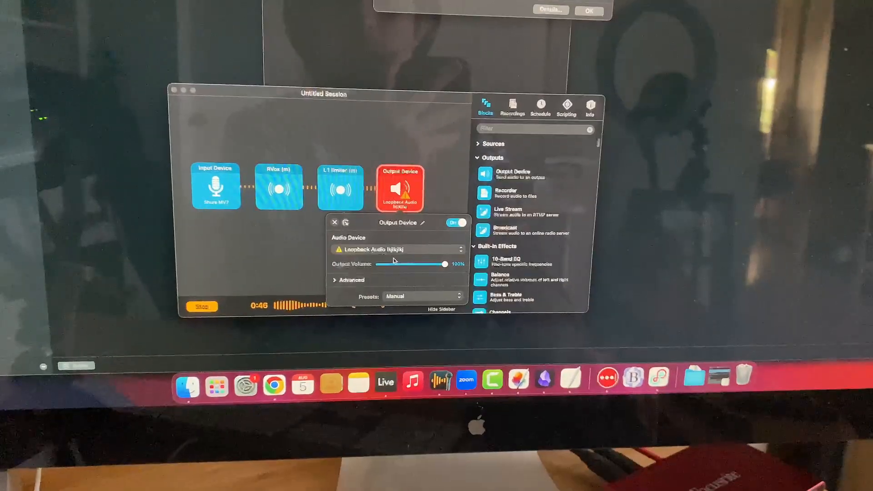
Send the Output Device block's audio to the Loopback device Zoom Mic 2.
{"action": "left_click", "coordinate": [397, 249]}
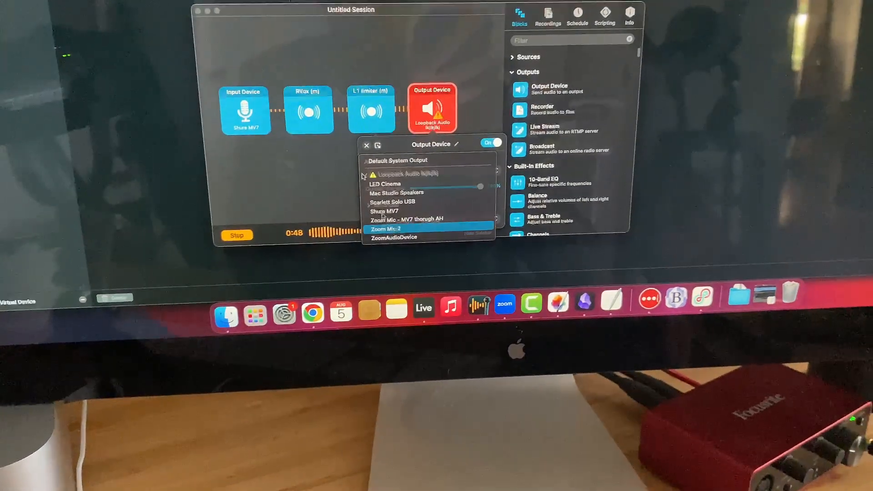
{"action": "left_click", "coordinate": [395, 229]}
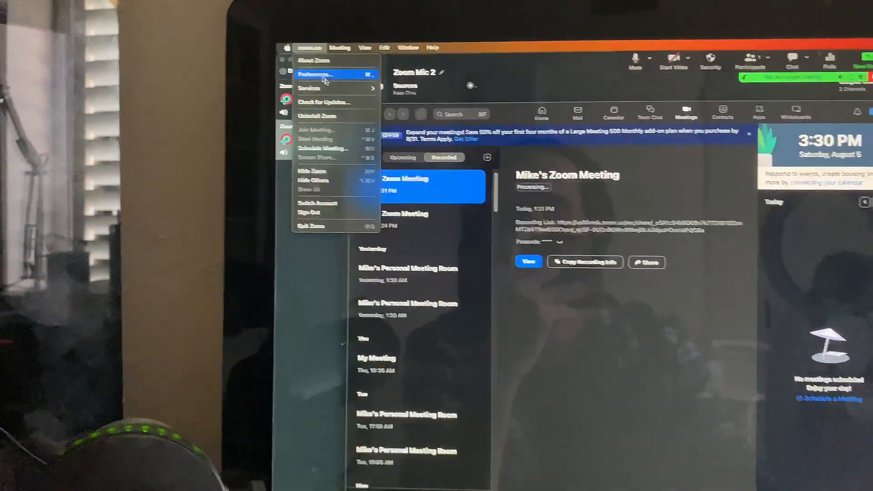
In Zoom's Audio preferences, select Zoom Mic 2 as the microphone.
{"action": "left_click", "coordinate": [317, 75]}
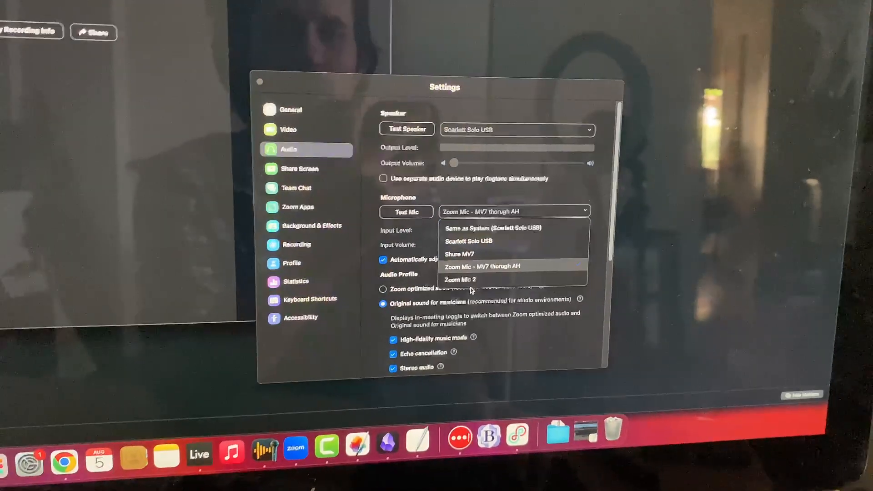
{"action": "left_click", "coordinate": [456, 279]}
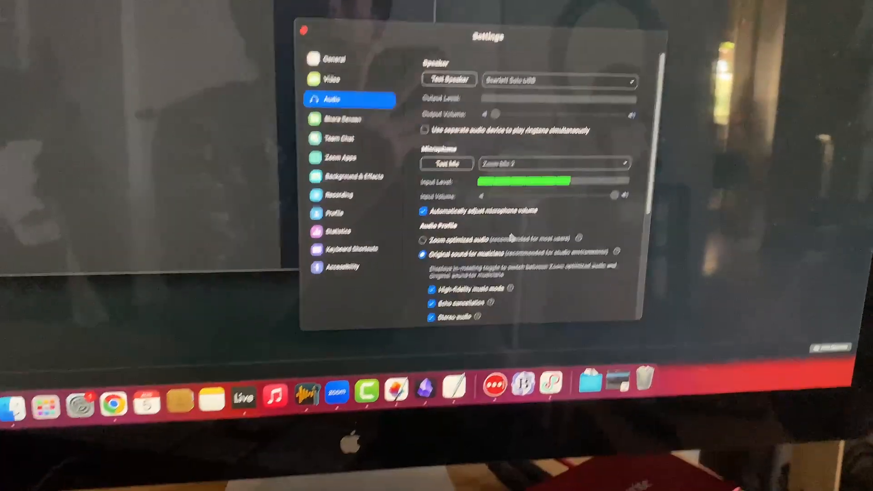